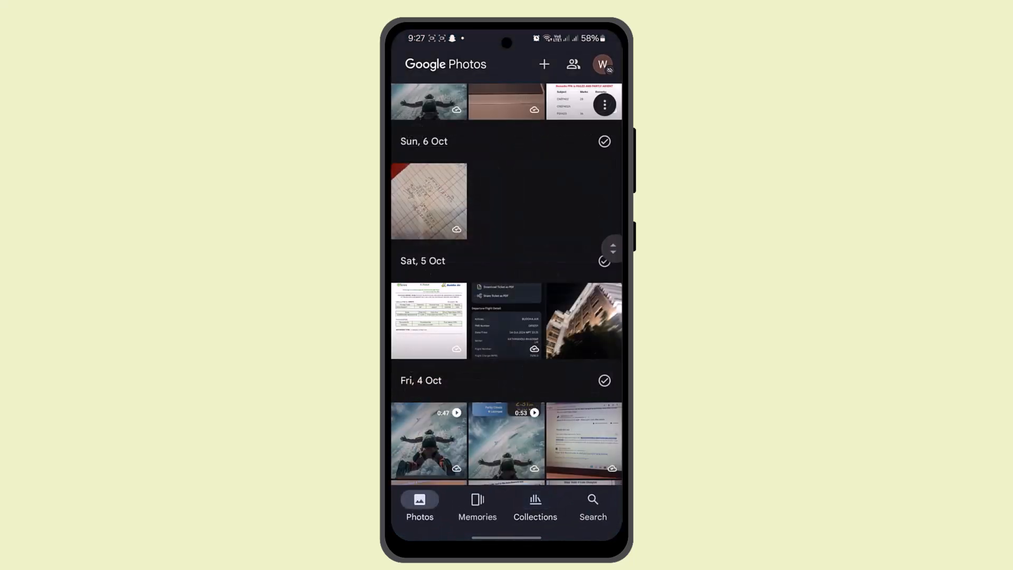
- Move the 6 Oct handwritten notebook photo to the bin and return to the library
left_click(428, 200)
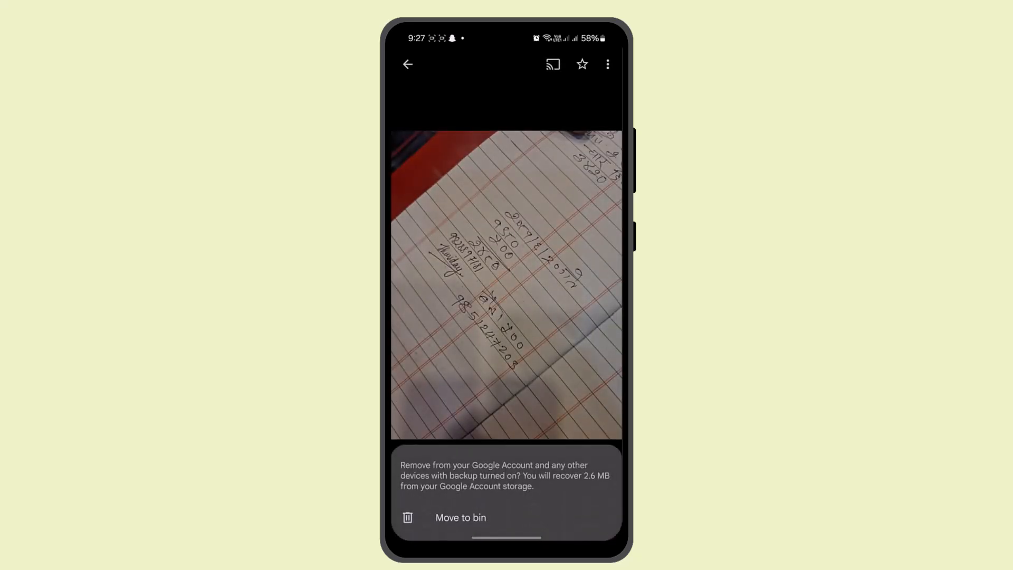
left_click(460, 517)
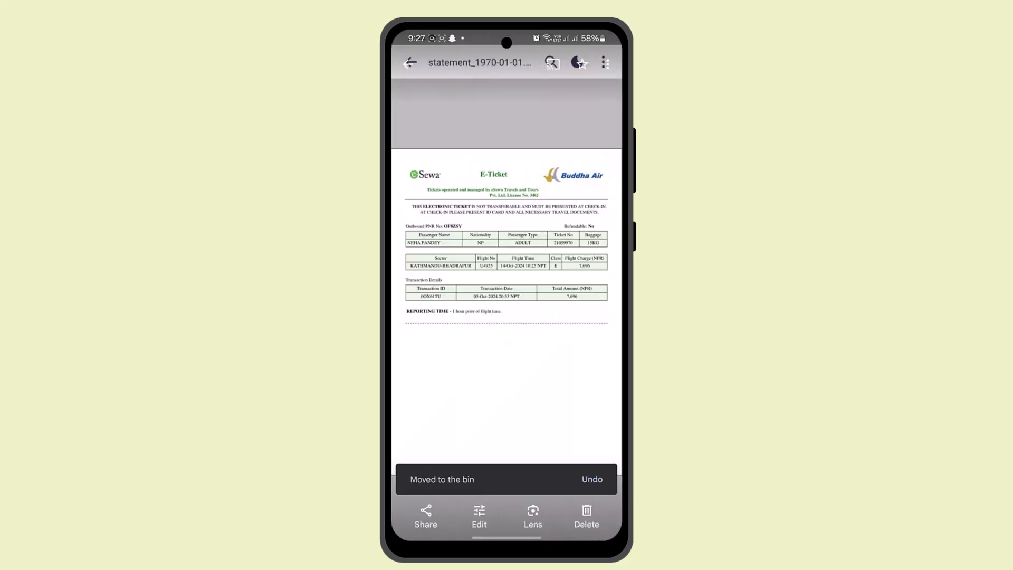
left_click(411, 62)
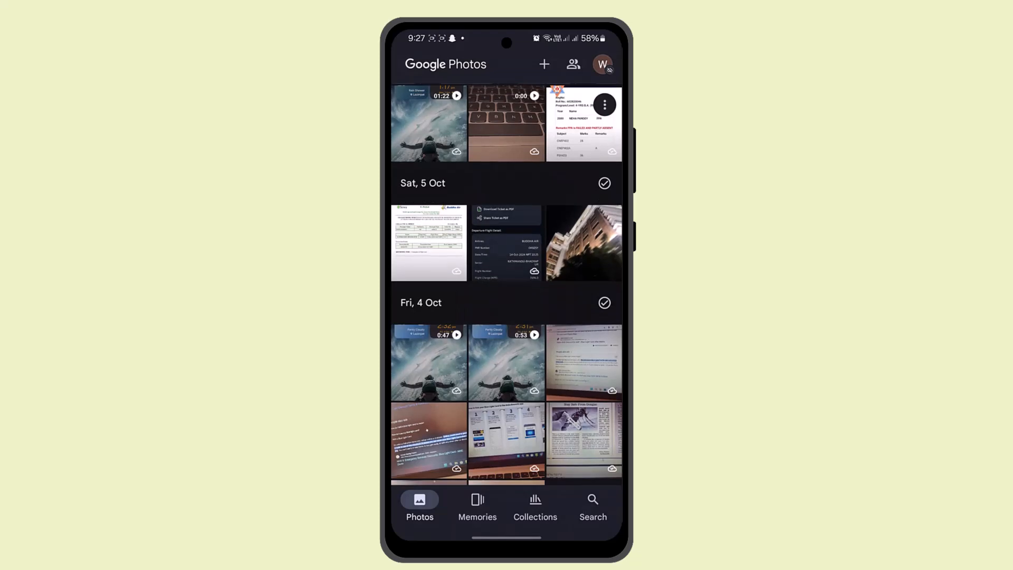
- From Collections, restore the deleted notebook photo out of the Bin into the library
left_click(535, 505)
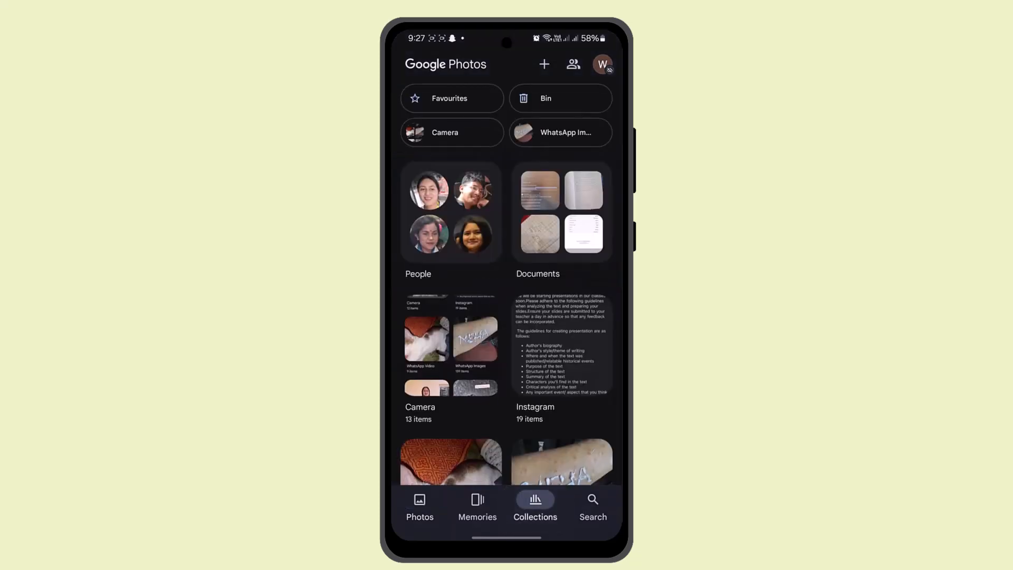
left_click(545, 98)
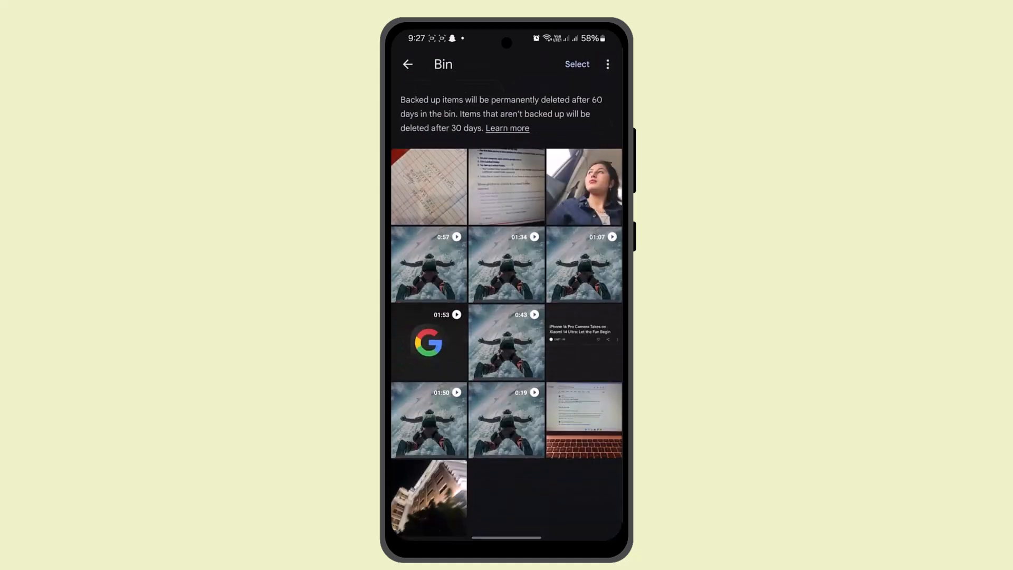
left_click(428, 187)
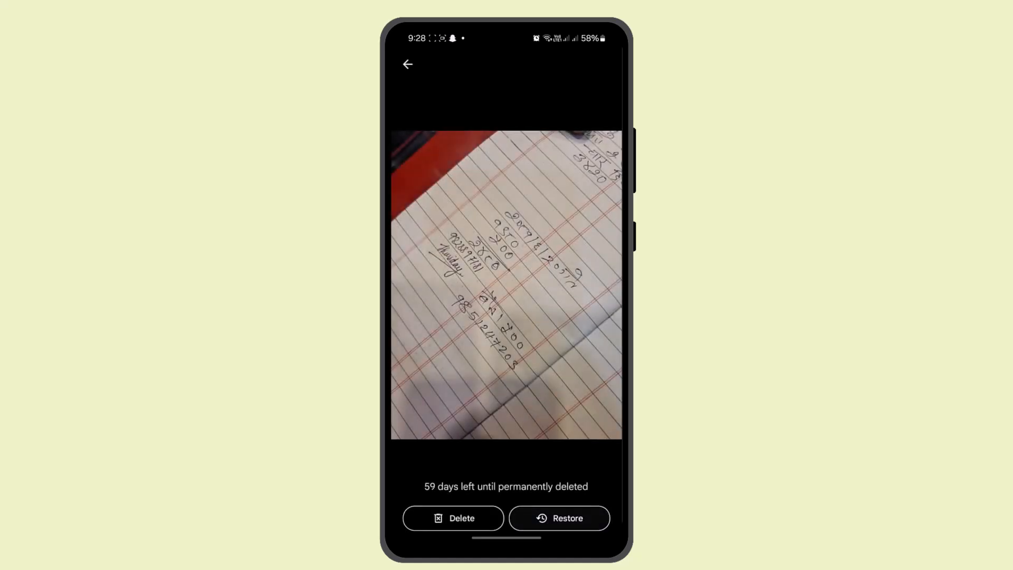
left_click(407, 64)
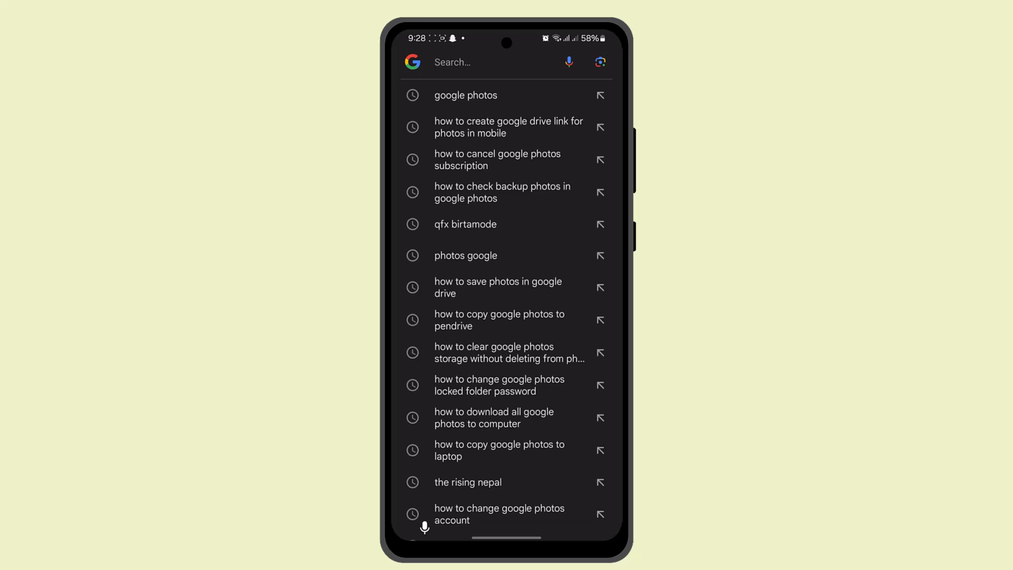
- Reach photos.google.com via a Google search and show its sidebar listing the Bin
left_click(464, 95)
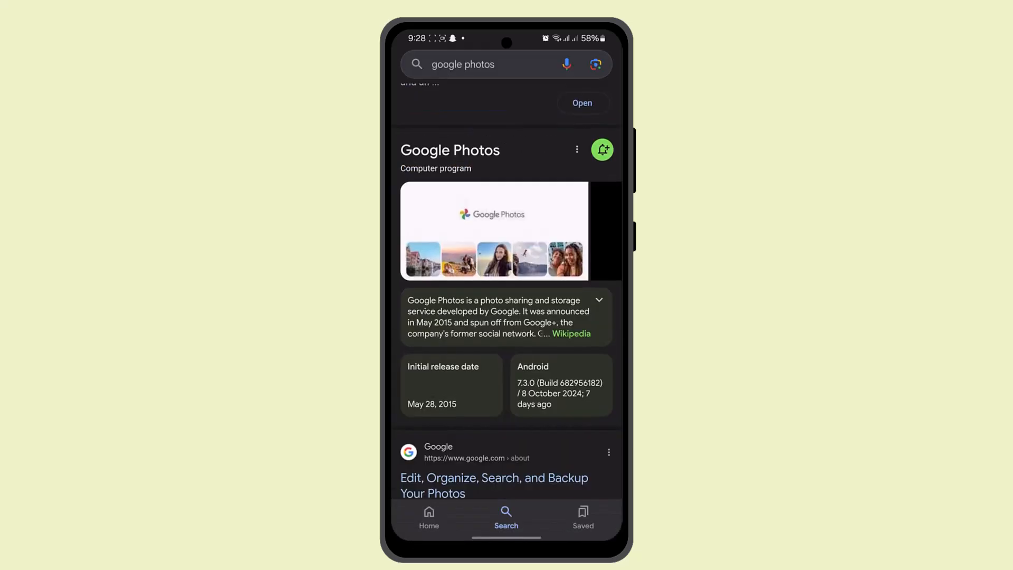
left_click(581, 102)
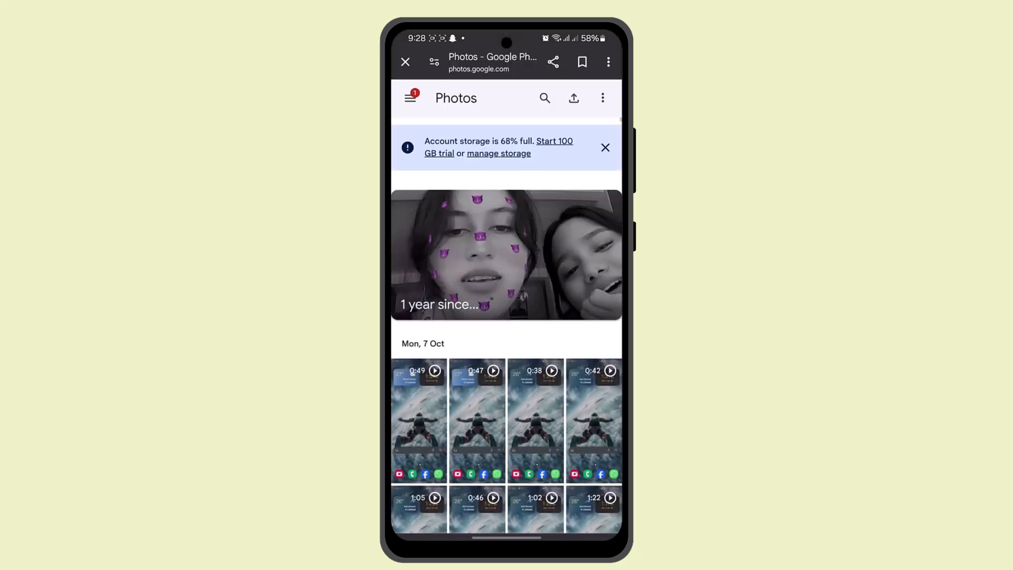
left_click(411, 97)
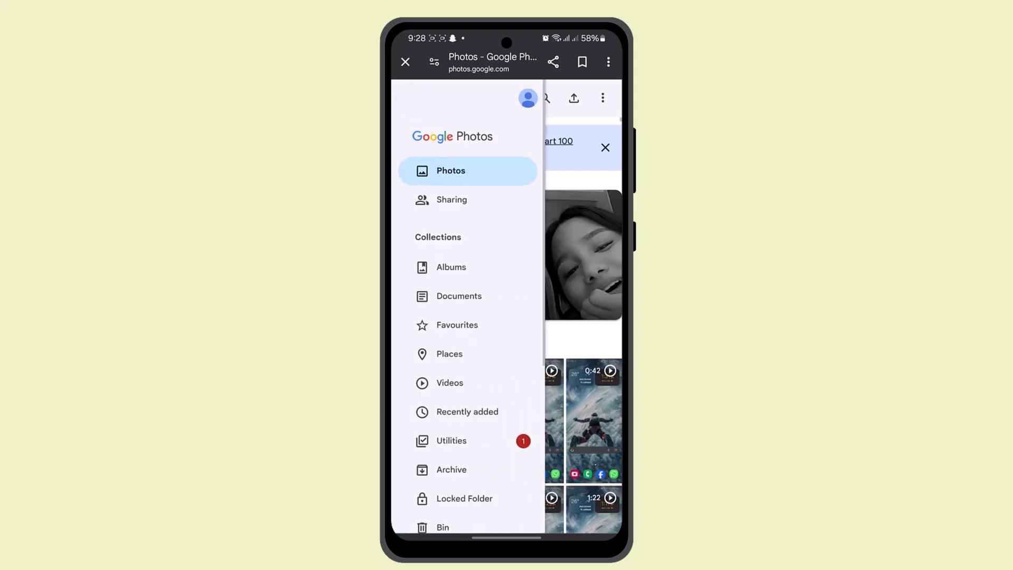